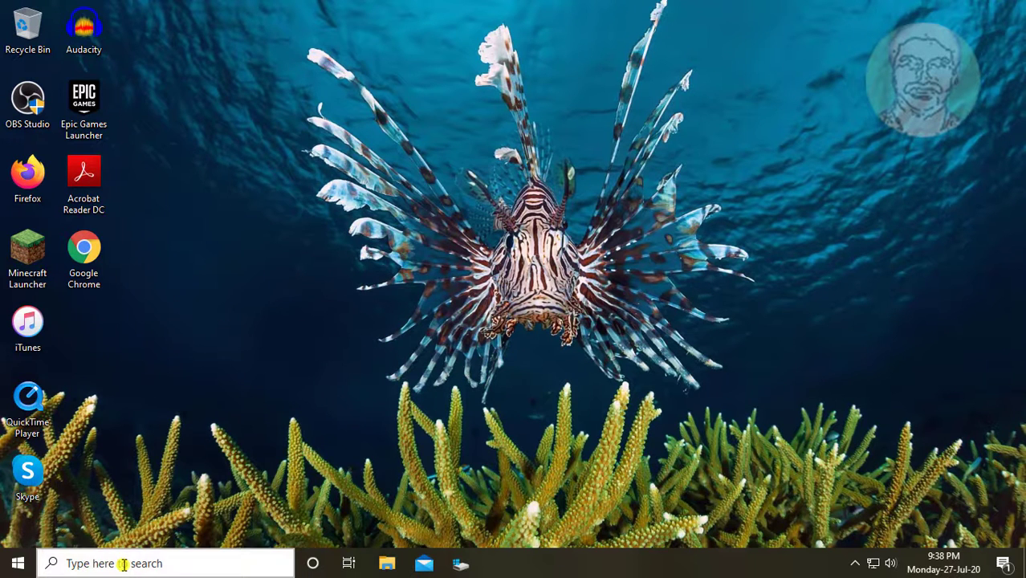
# Search for 'regedit' and launch Registry Editor as administrator
pyautogui.write('regedit')
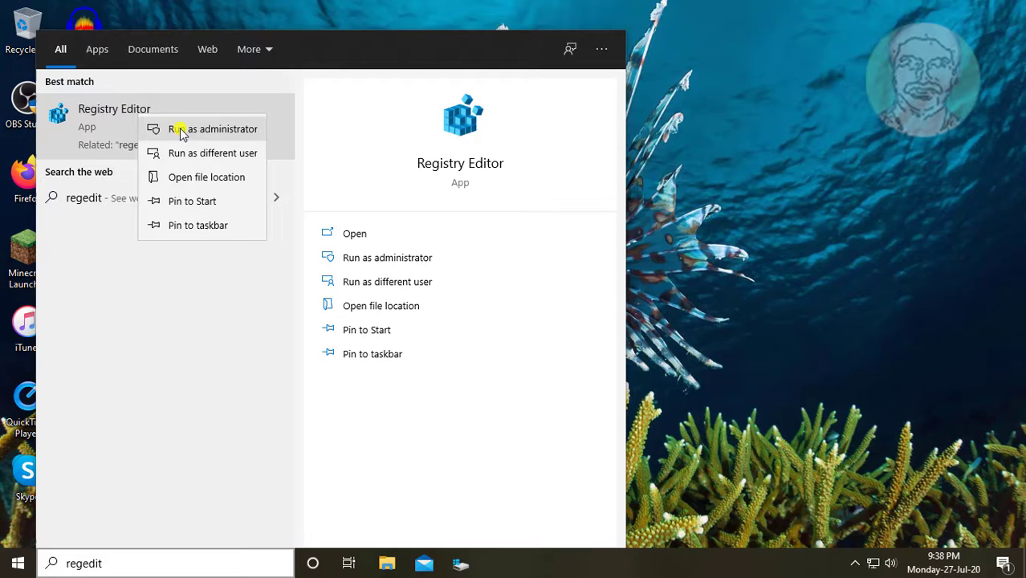
pyautogui.click(213, 129)
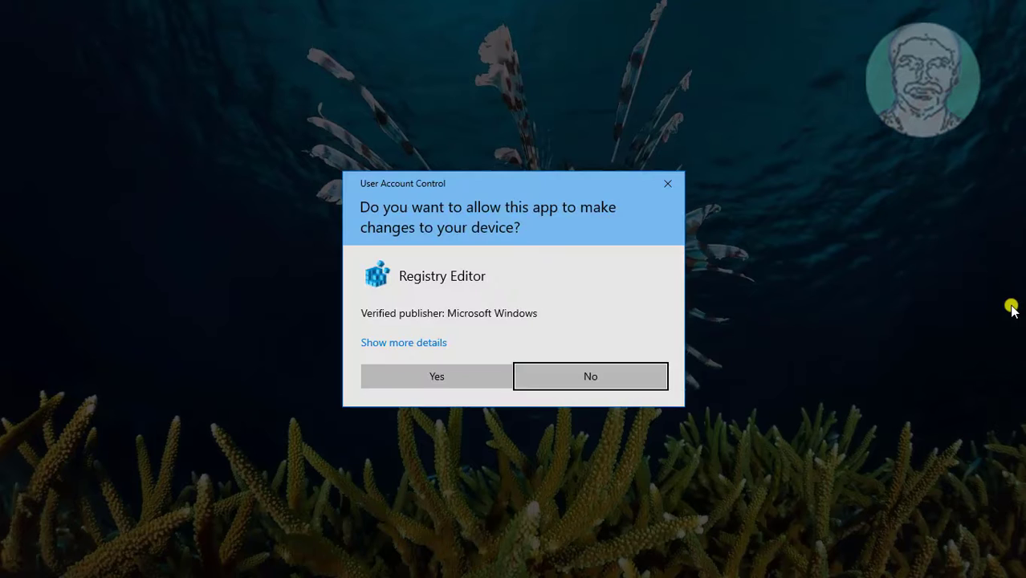
# Approve the UAC prompt and browse to HKCU\SOFTWARE\Microsoft\Windows NT\CurrentVersion\Windows
pyautogui.click(437, 376)
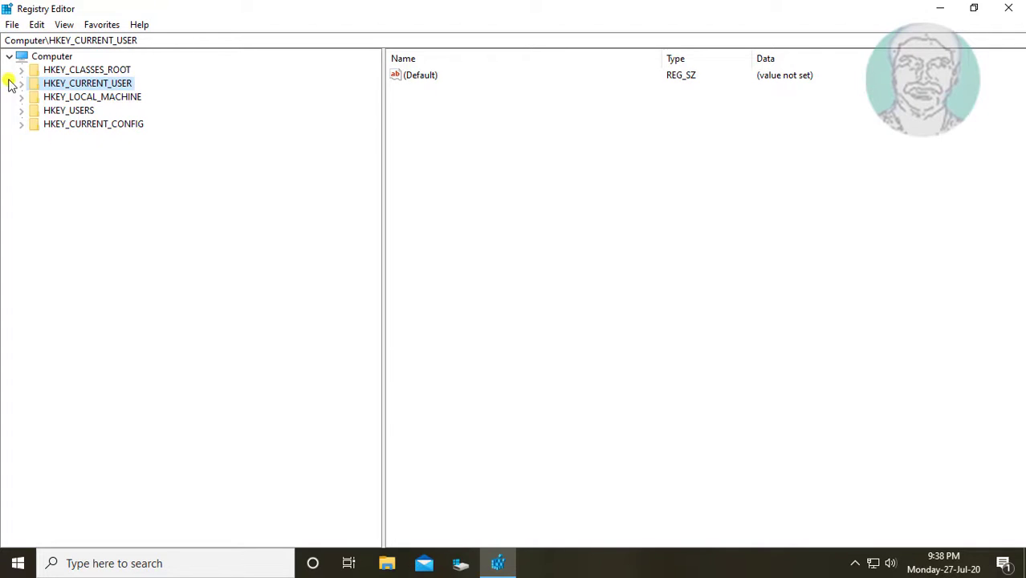
pyautogui.click(21, 84)
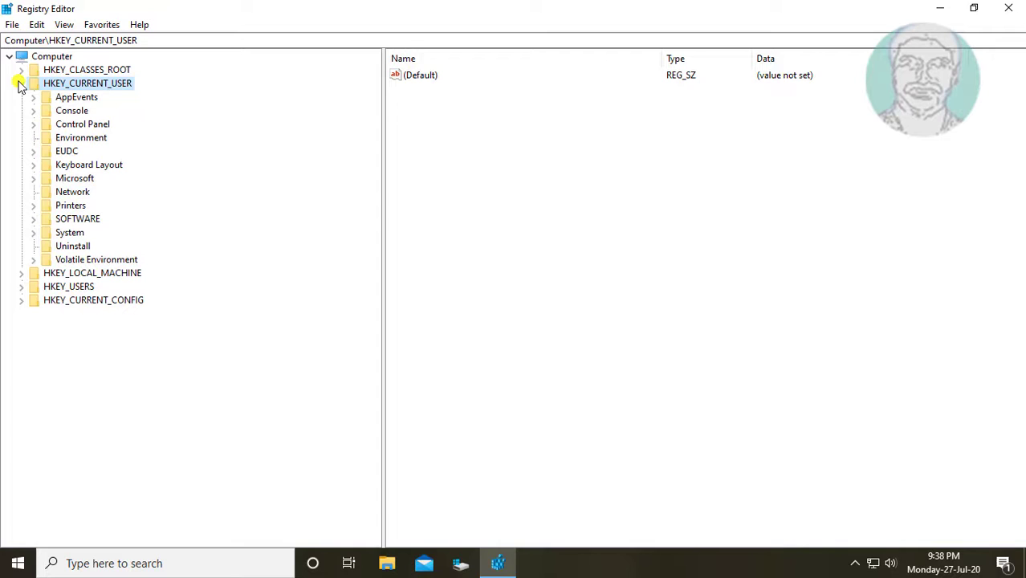
pyautogui.click(77, 218)
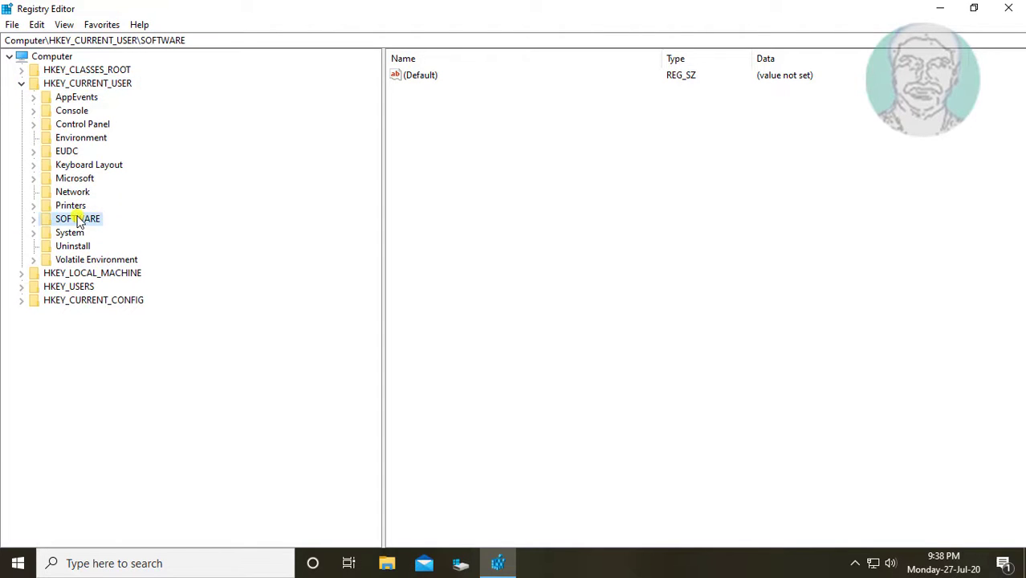
pyautogui.click(34, 219)
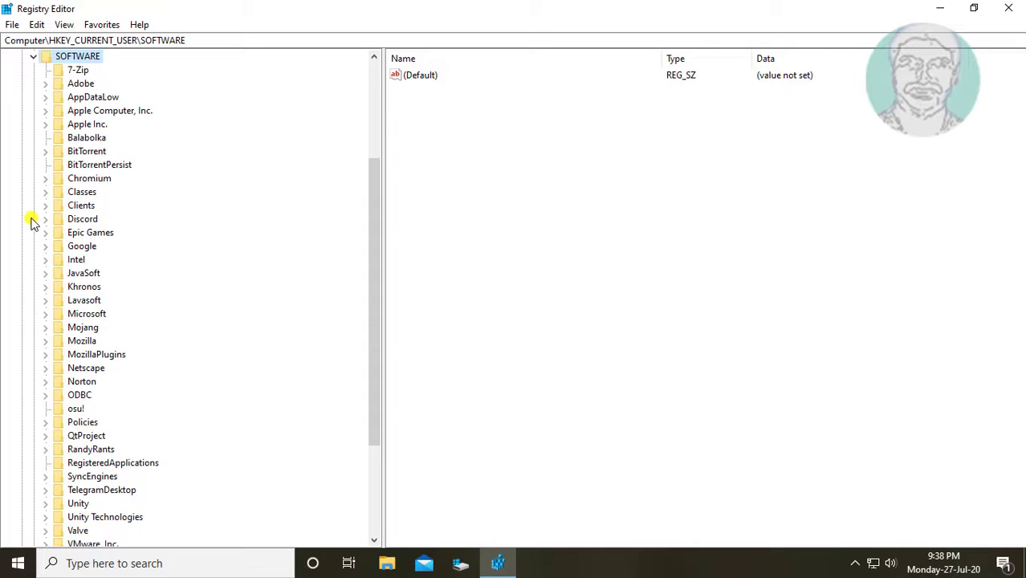
pyautogui.click(87, 313)
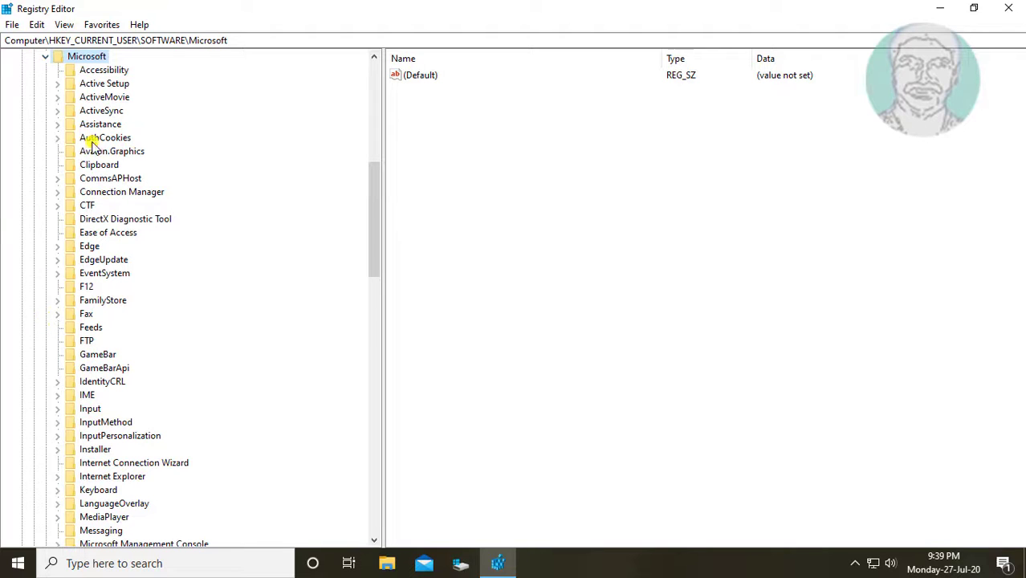
pyautogui.moveTo(134, 335)
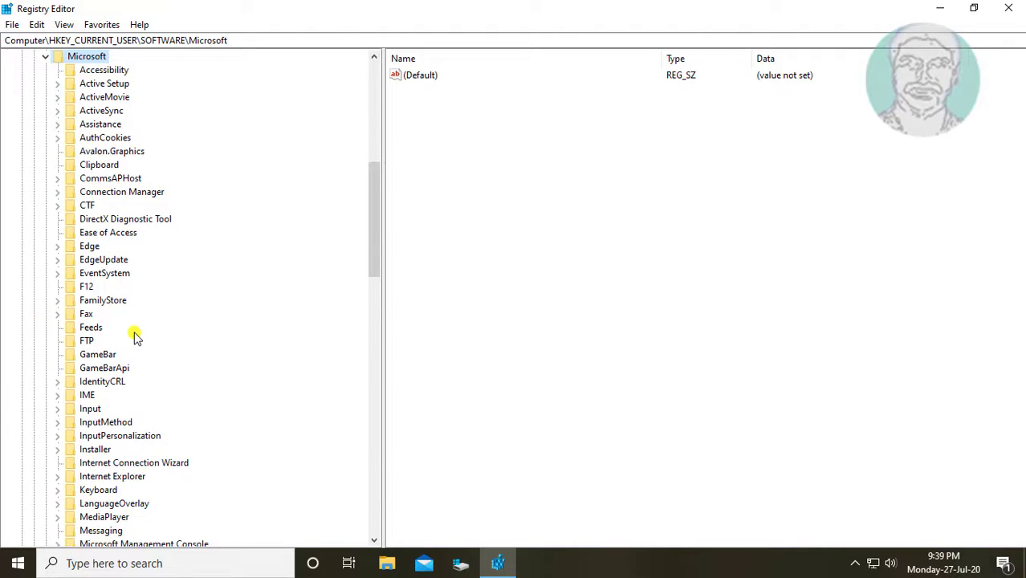
pyautogui.scroll(-3)
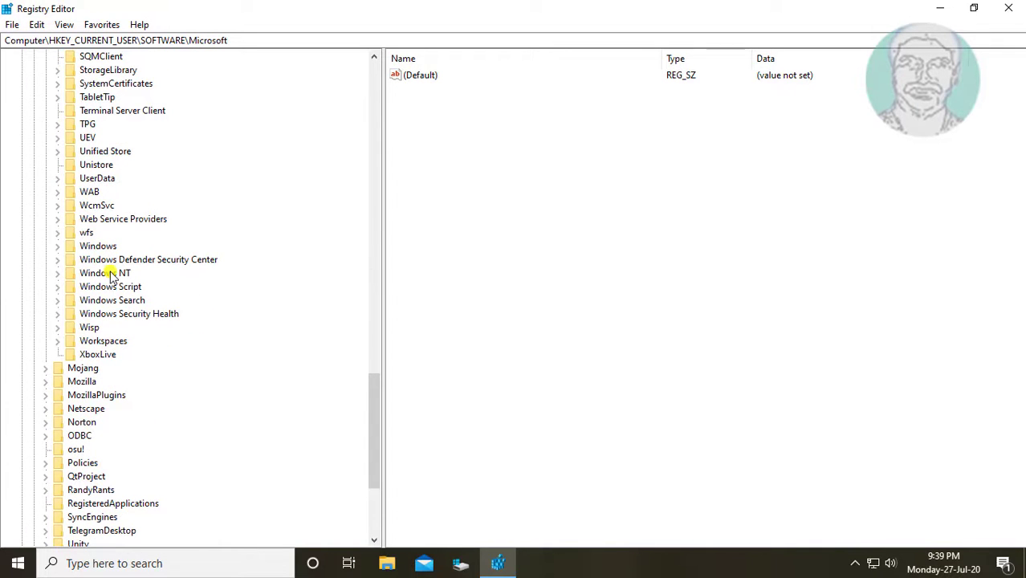
pyautogui.click(105, 272)
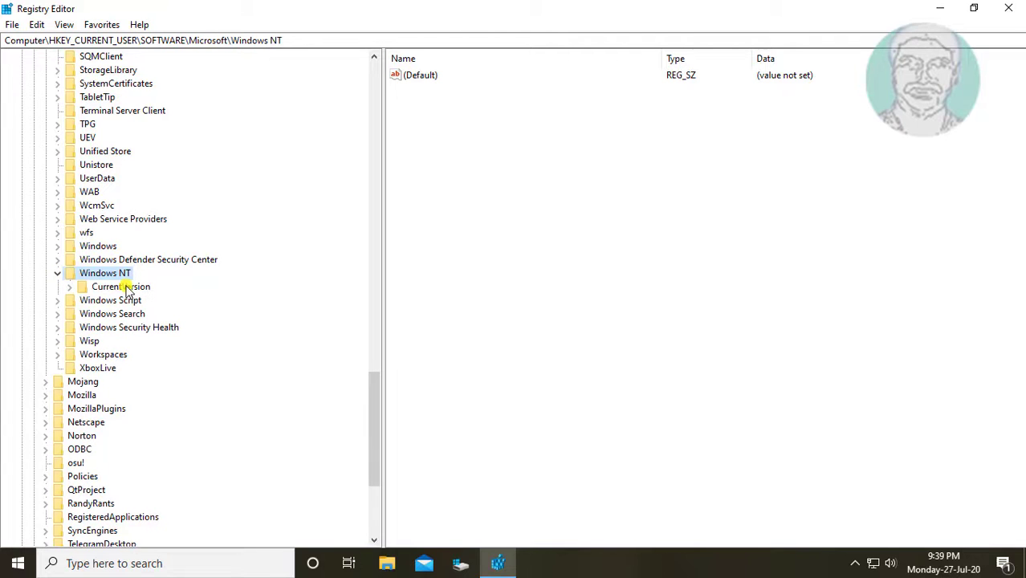
pyautogui.click(69, 287)
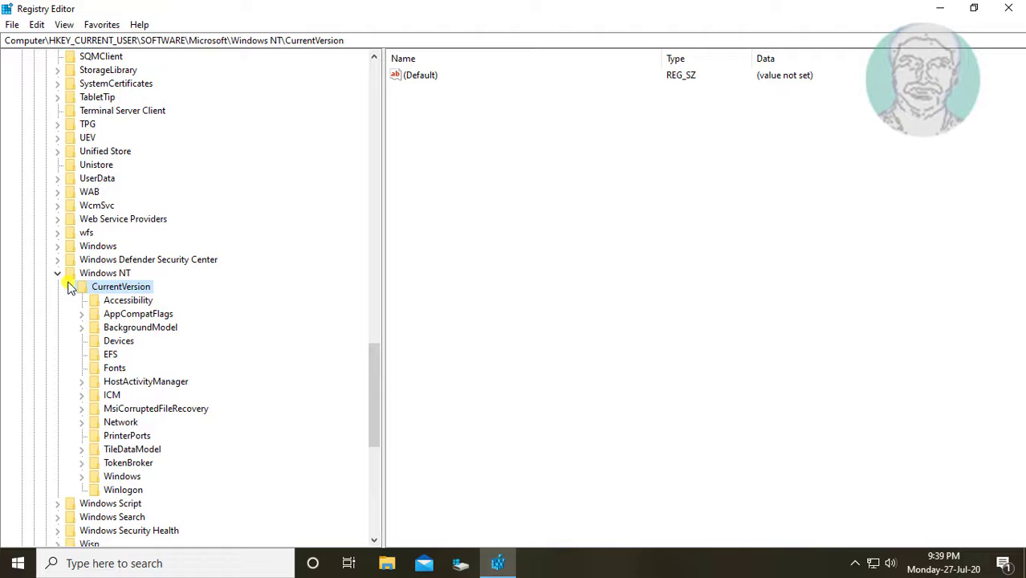
pyautogui.click(123, 477)
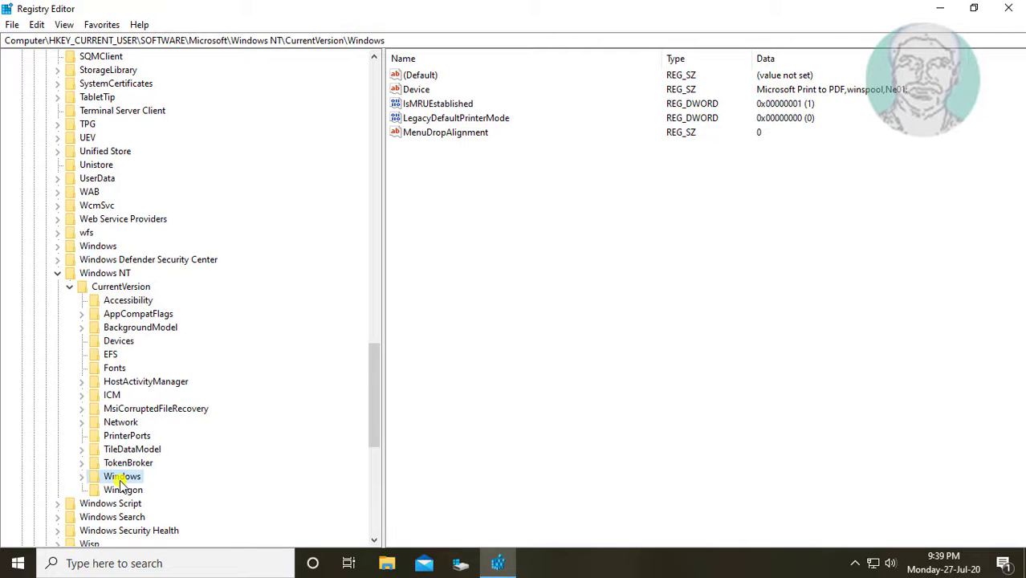
pyautogui.scroll(-3)
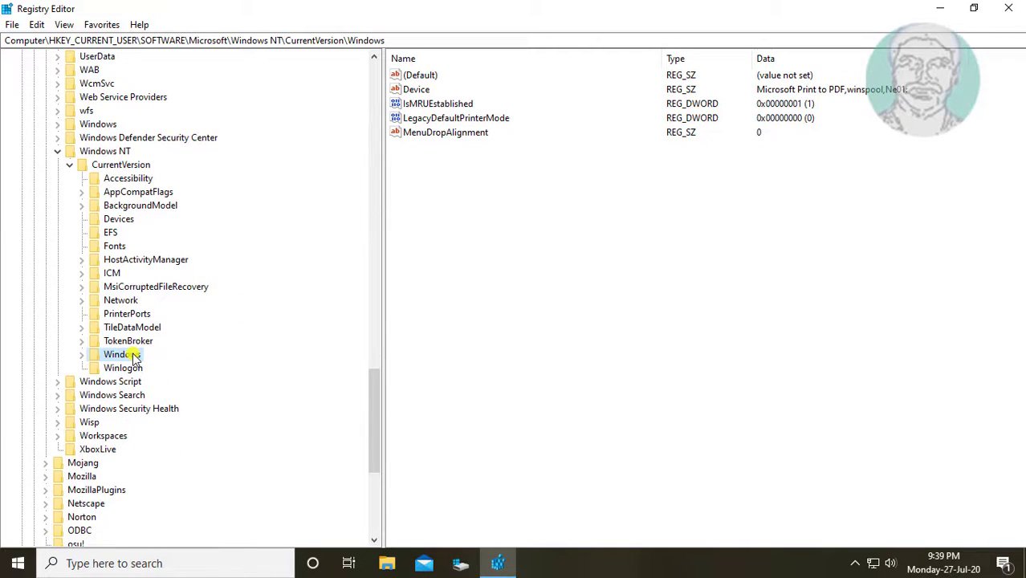
# Allow Full Control for ALL APPLICATION PACKAGES in the Windows key's Permissions and apply it
pyautogui.rightClick(122, 355)
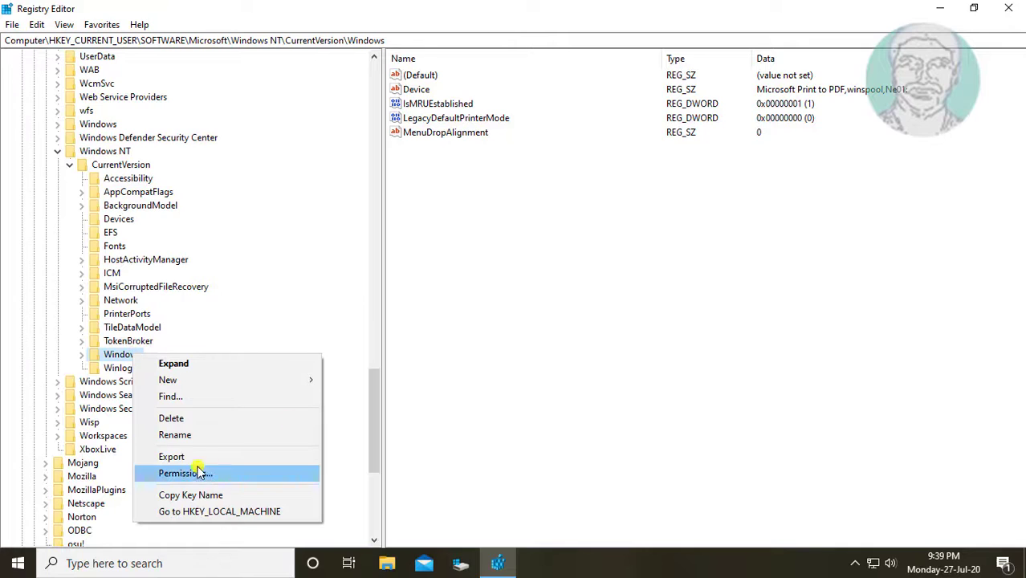
pyautogui.click(184, 473)
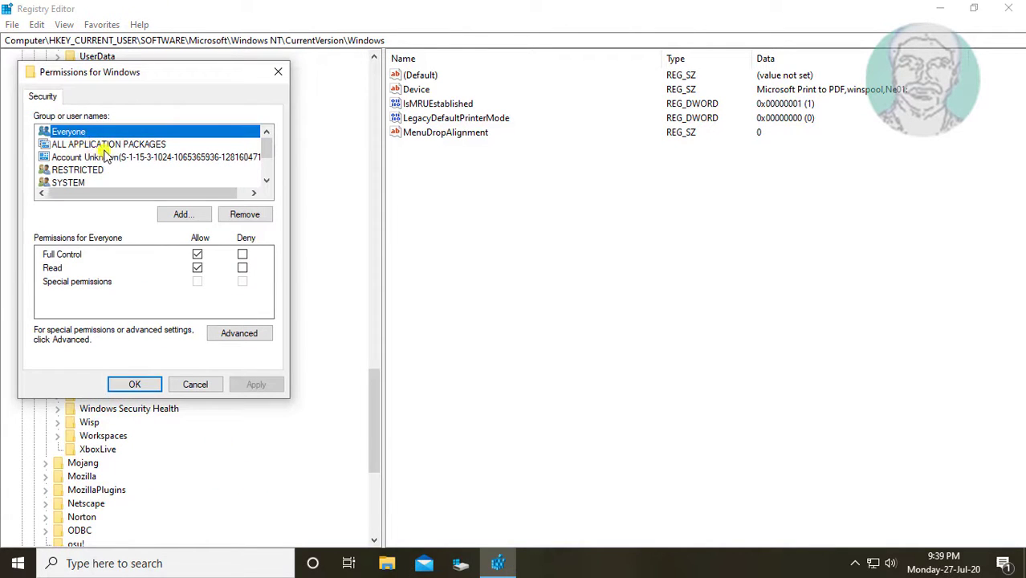
pyautogui.click(108, 144)
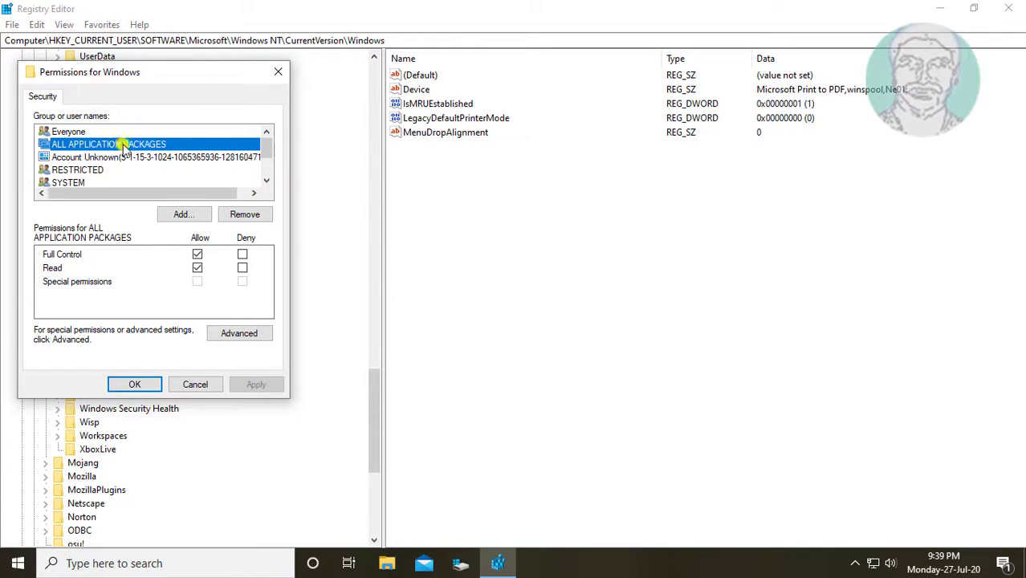
pyautogui.click(197, 267)
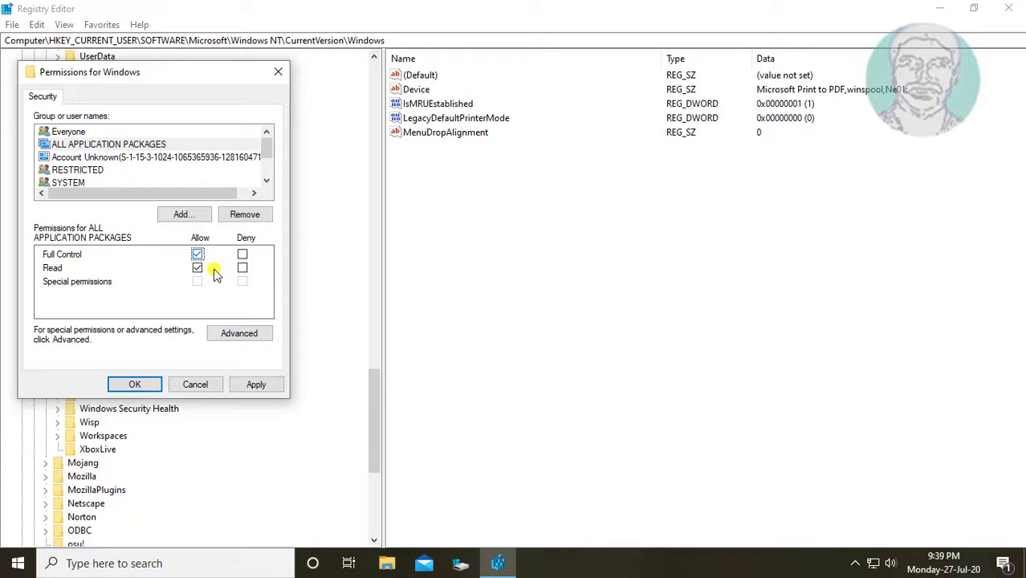
pyautogui.click(198, 254)
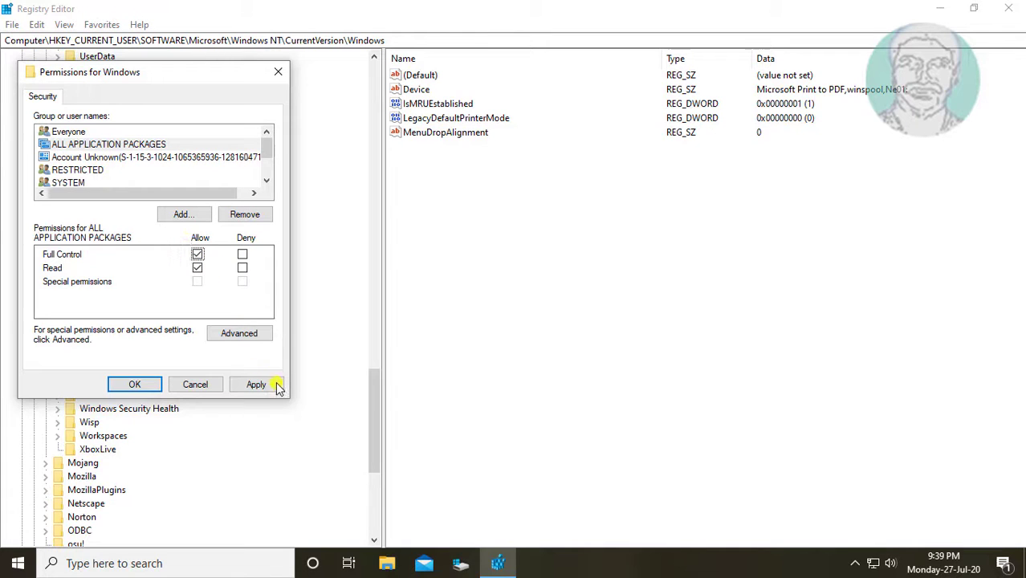
pyautogui.click(256, 384)
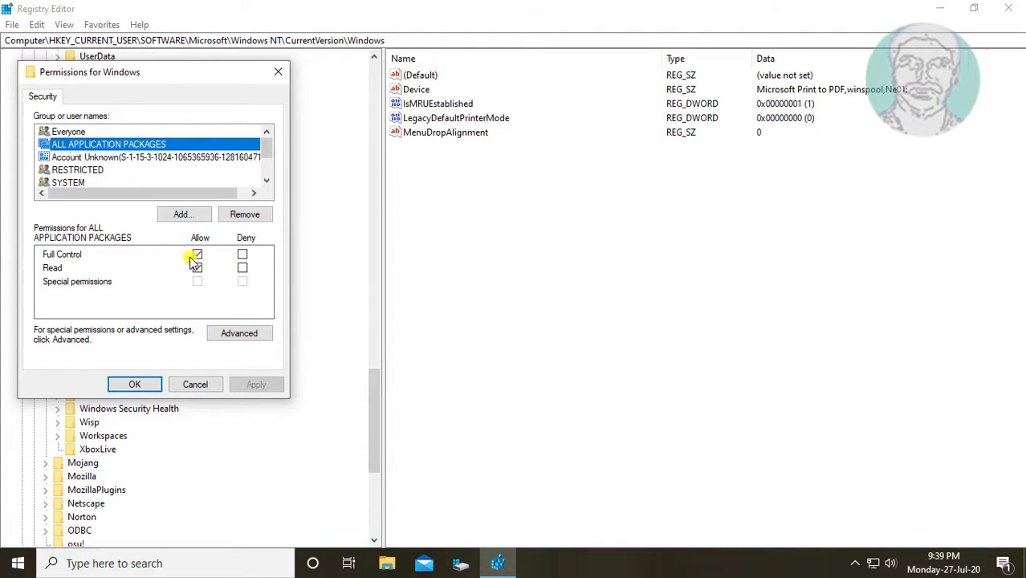
pyautogui.click(197, 255)
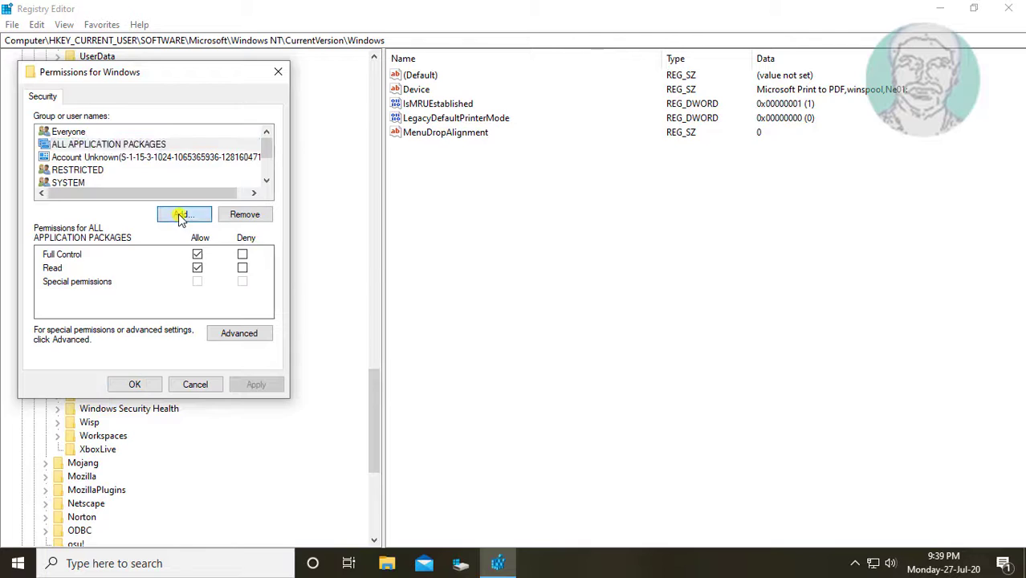
# Add the Everyone group with Allow Full Control to the Windows key, then confirm with OK
pyautogui.click(184, 214)
pyautogui.write('everyone')
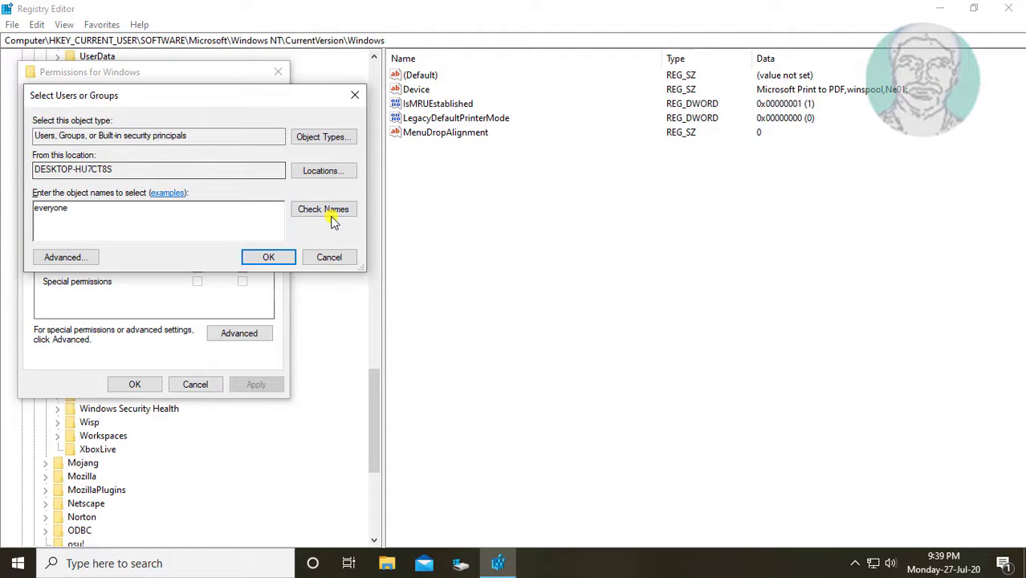
pyautogui.click(324, 209)
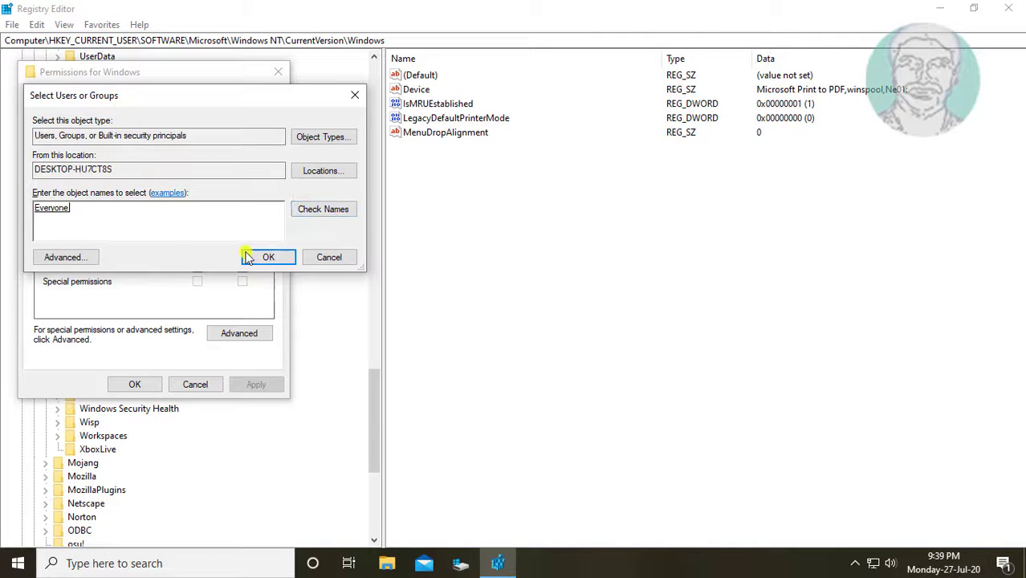
pyautogui.click(269, 257)
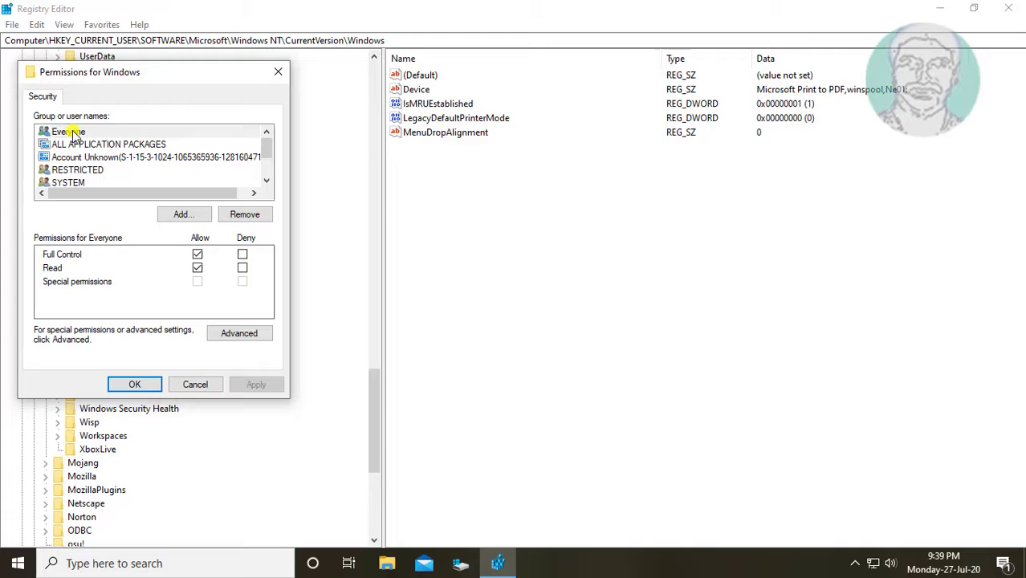
pyautogui.click(198, 253)
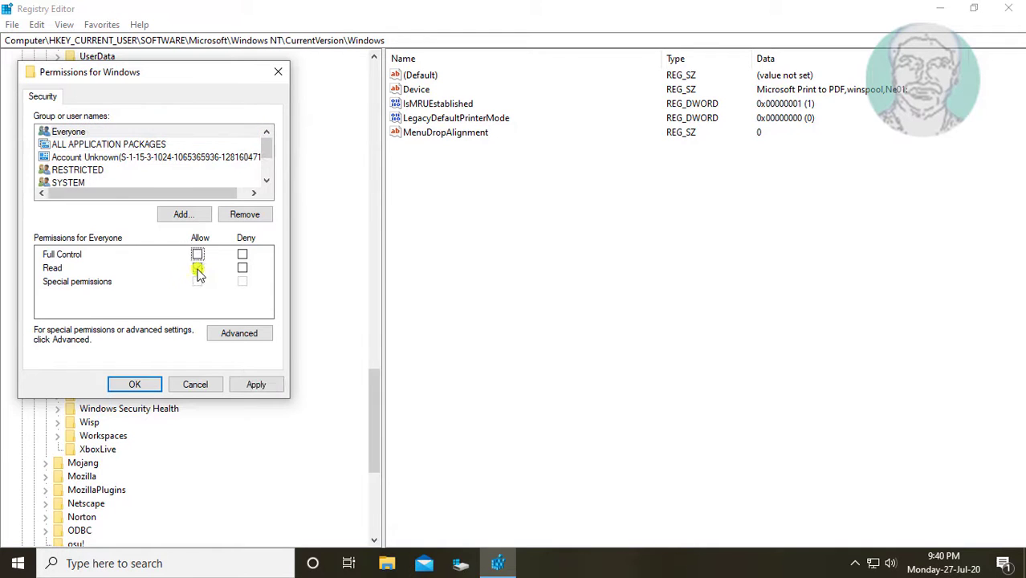
pyautogui.click(198, 253)
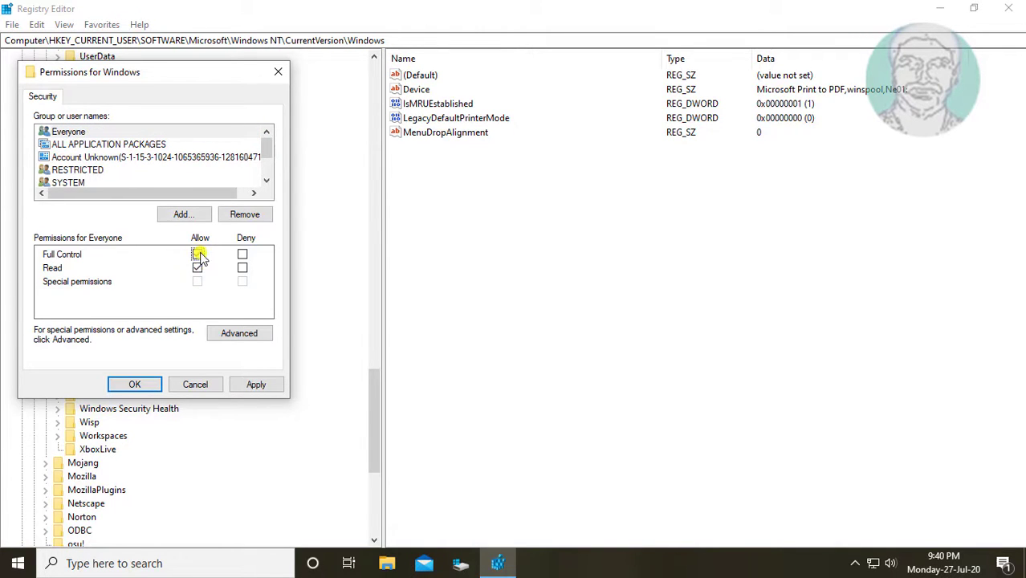
pyautogui.click(197, 253)
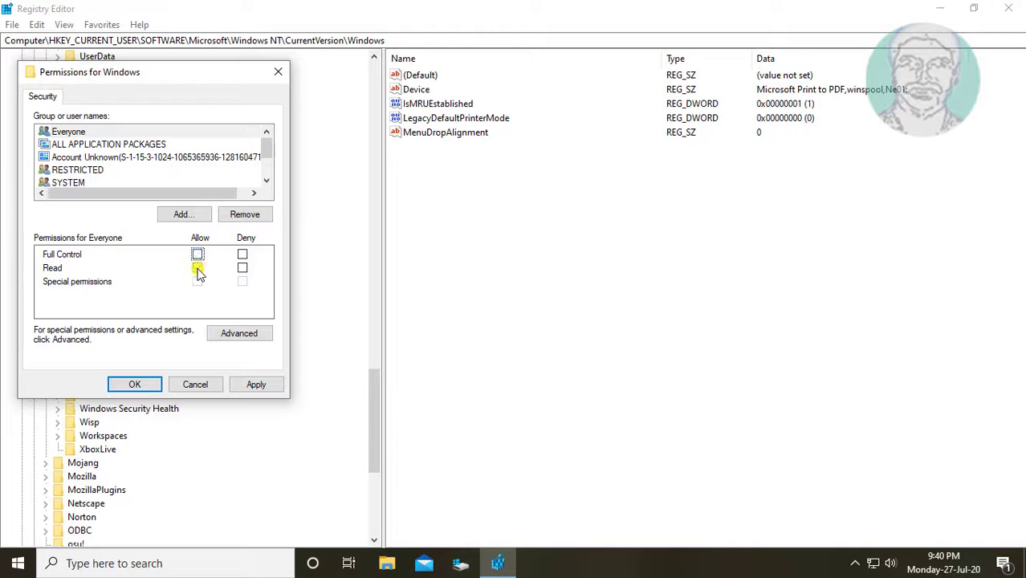
pyautogui.click(197, 254)
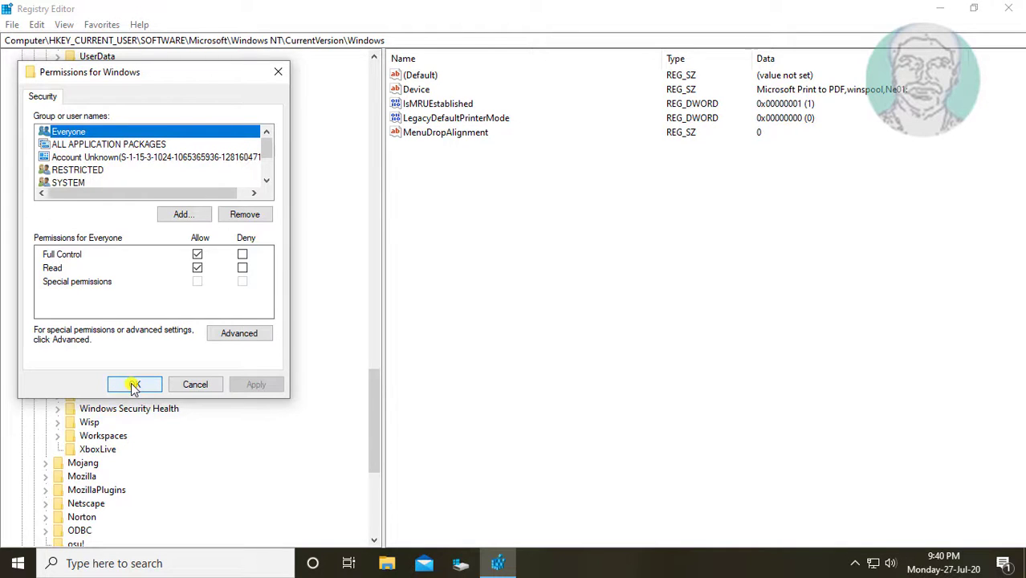
pyautogui.click(134, 384)
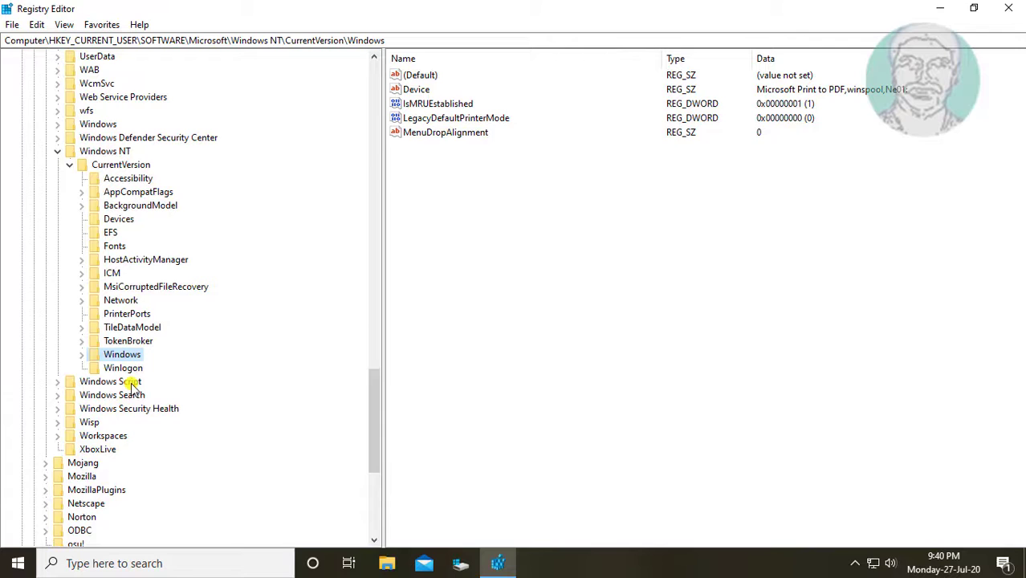
# Collapse the HKEY_CURRENT_USER tree and close Registry Editor
pyautogui.click(69, 165)
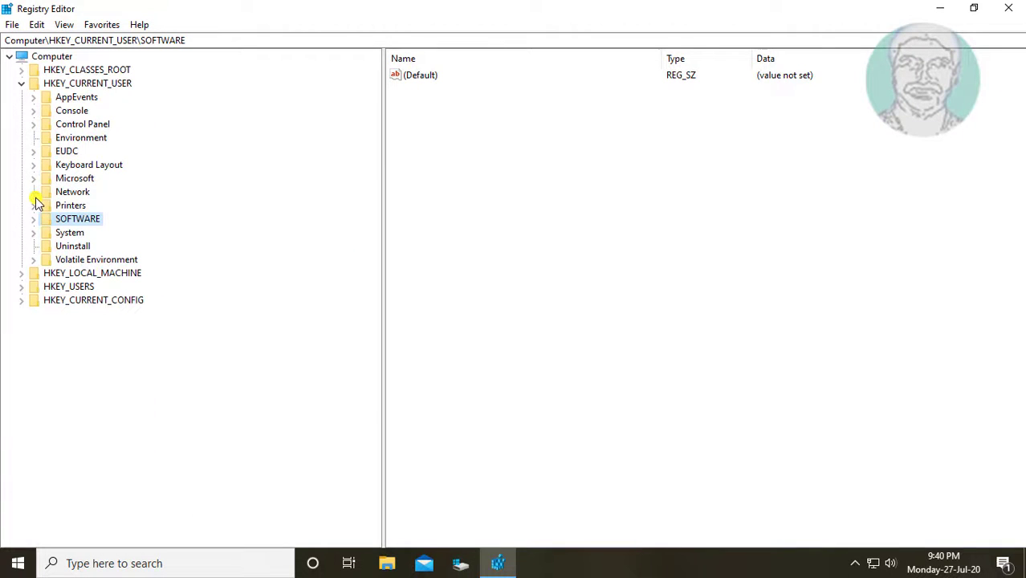
pyautogui.click(22, 83)
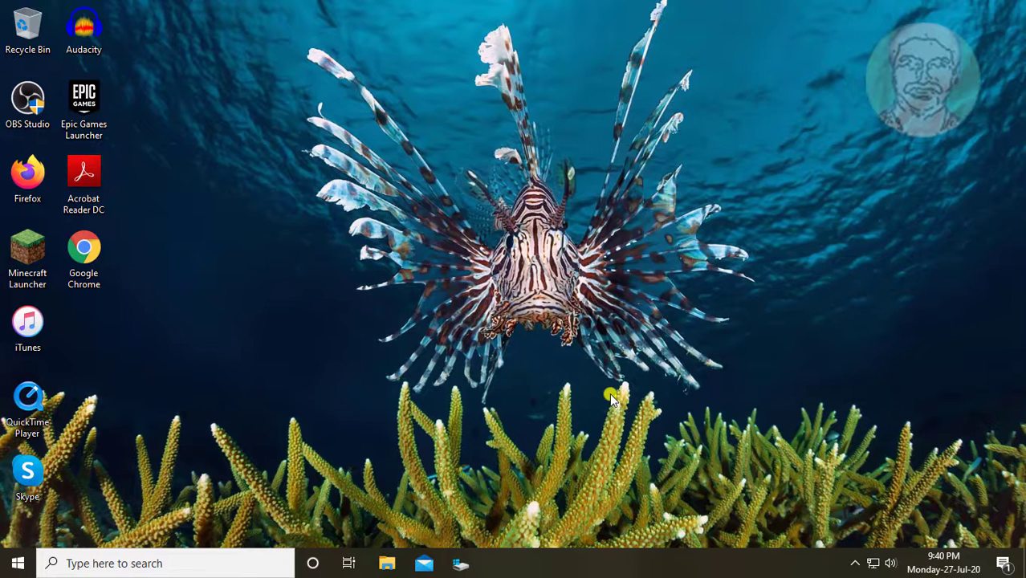
# Search Windows for 'services' to bring up the Services app
pyautogui.write('services')
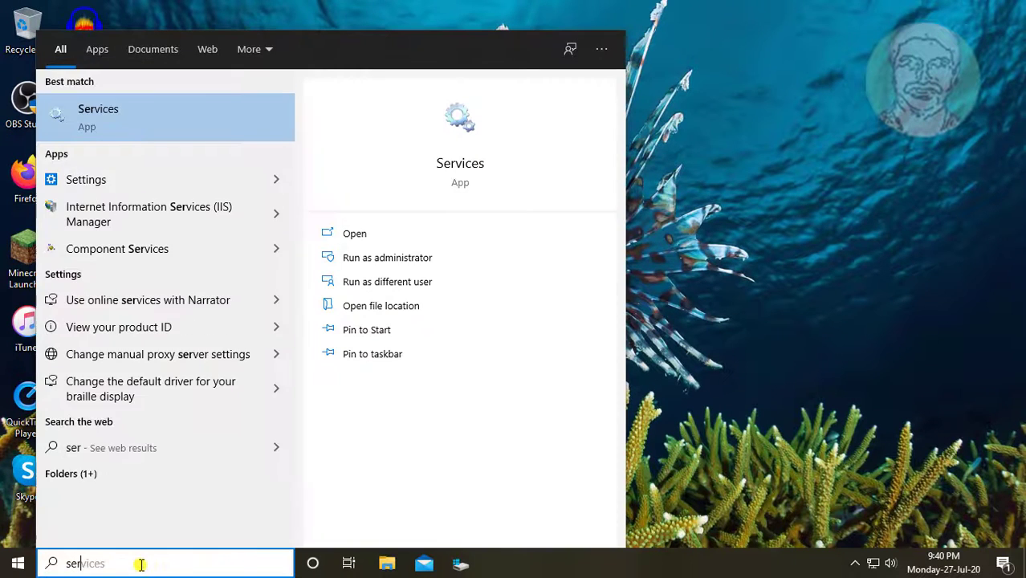
pyautogui.write('vices')
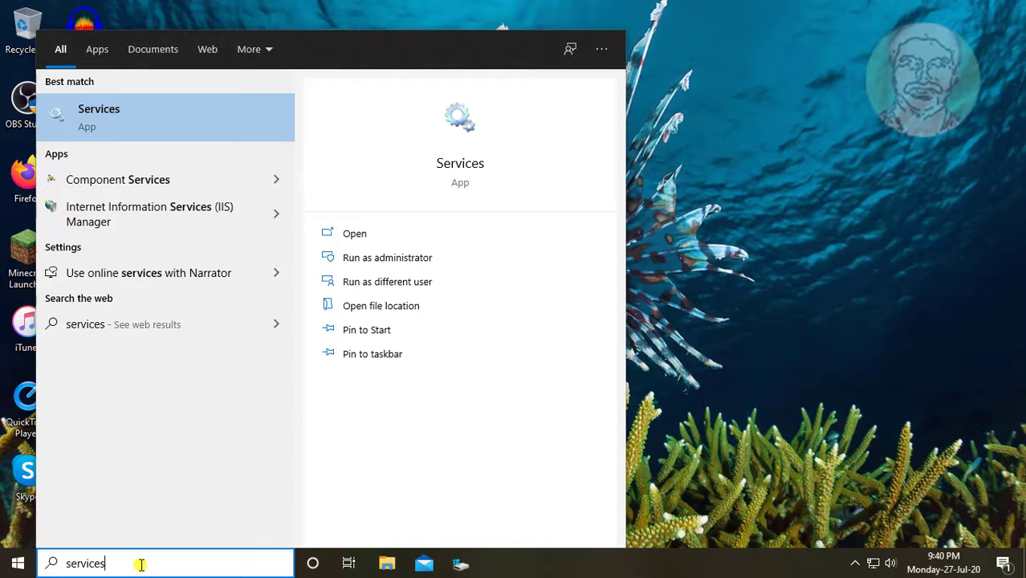
pyautogui.moveTo(91, 537)
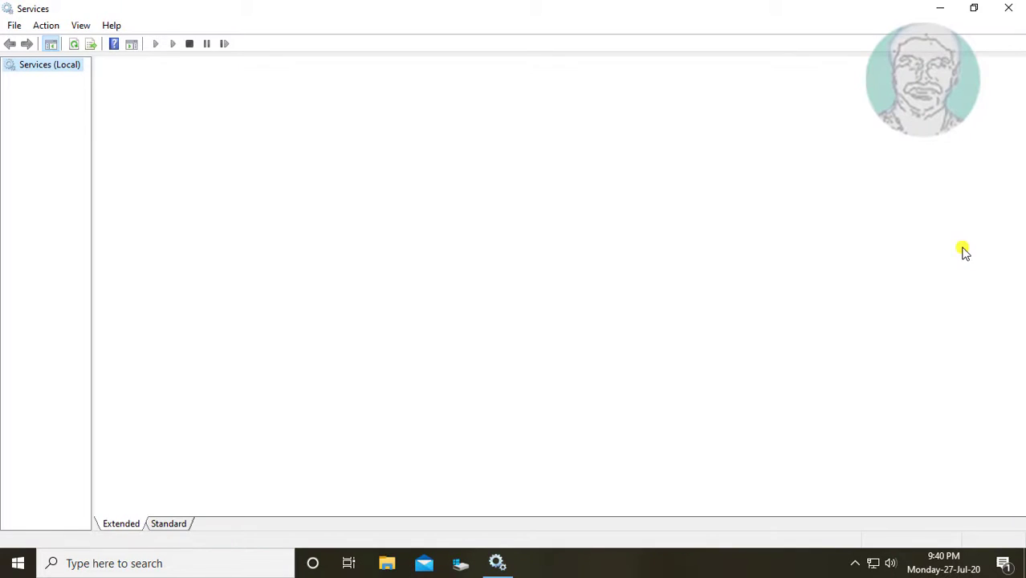
# Switch Services to the Standard view and select Print Spooler in the list
pyautogui.click(49, 64)
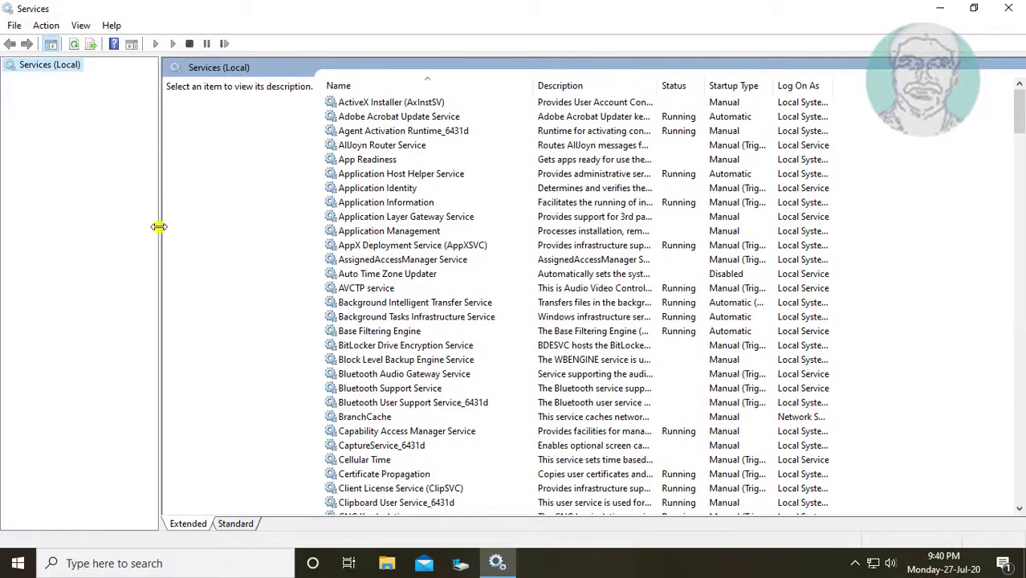
pyautogui.click(236, 524)
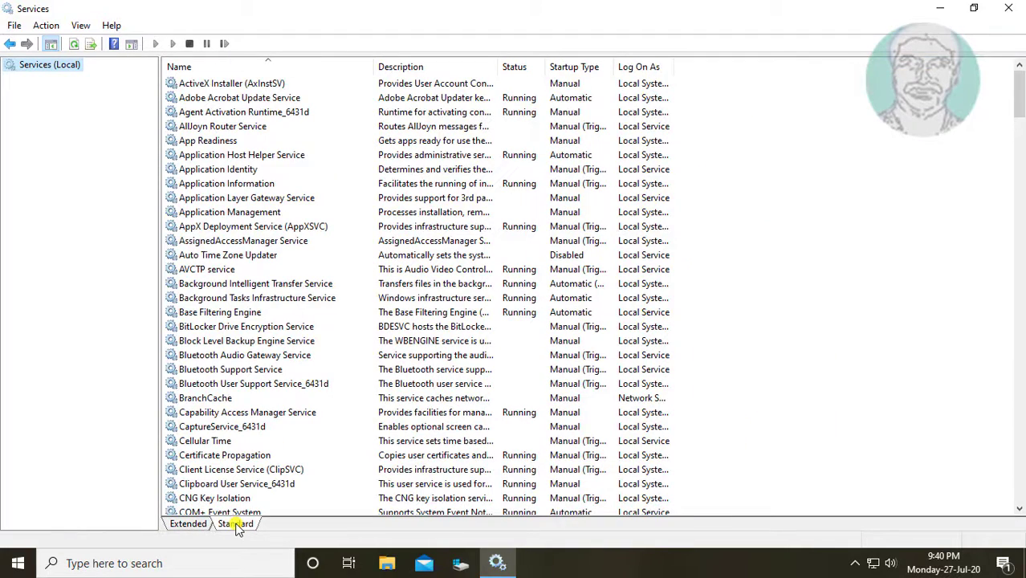
pyautogui.scroll(-3)
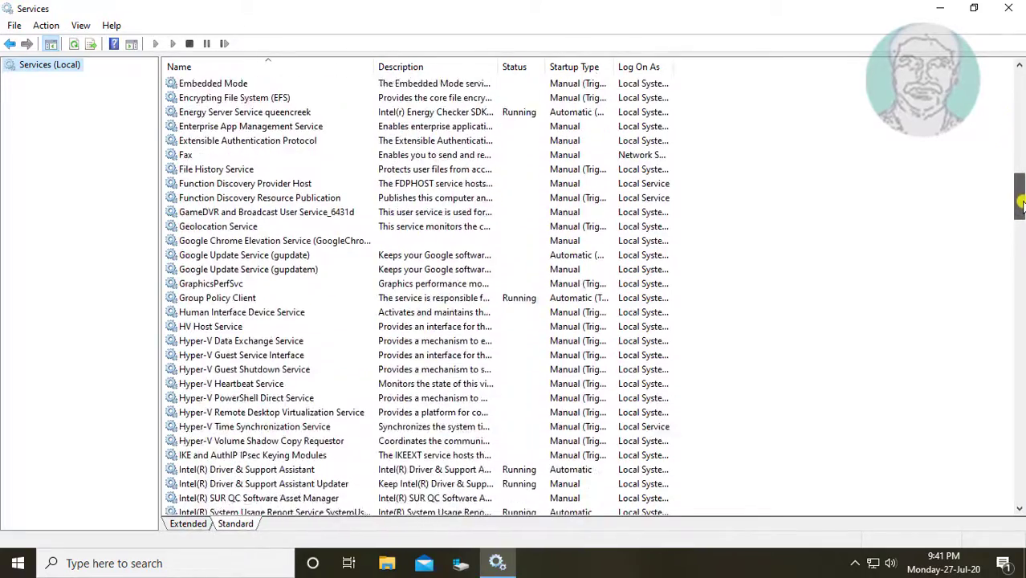
pyautogui.scroll(-3)
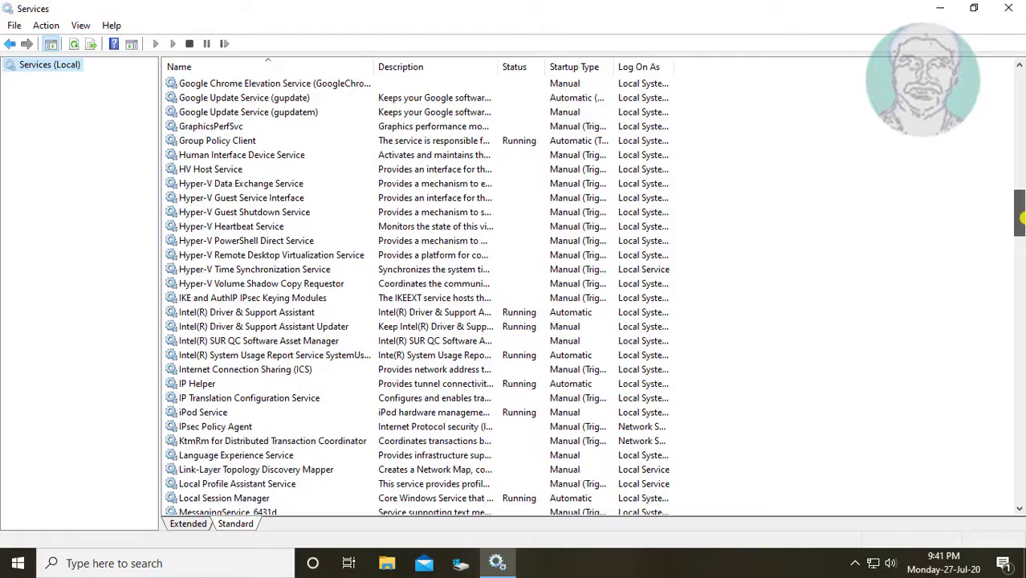
pyautogui.scroll(-3)
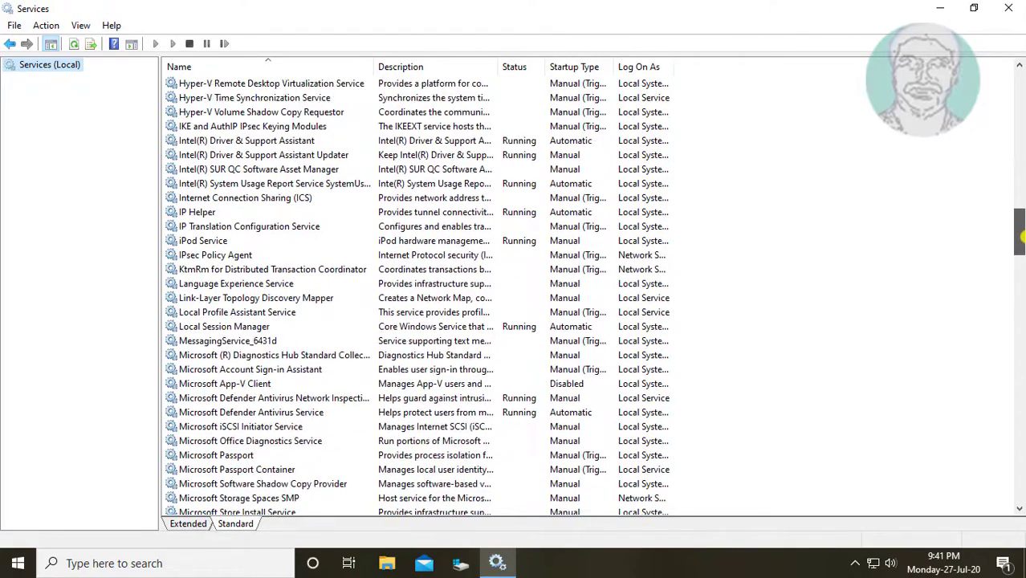
pyautogui.scroll(-3)
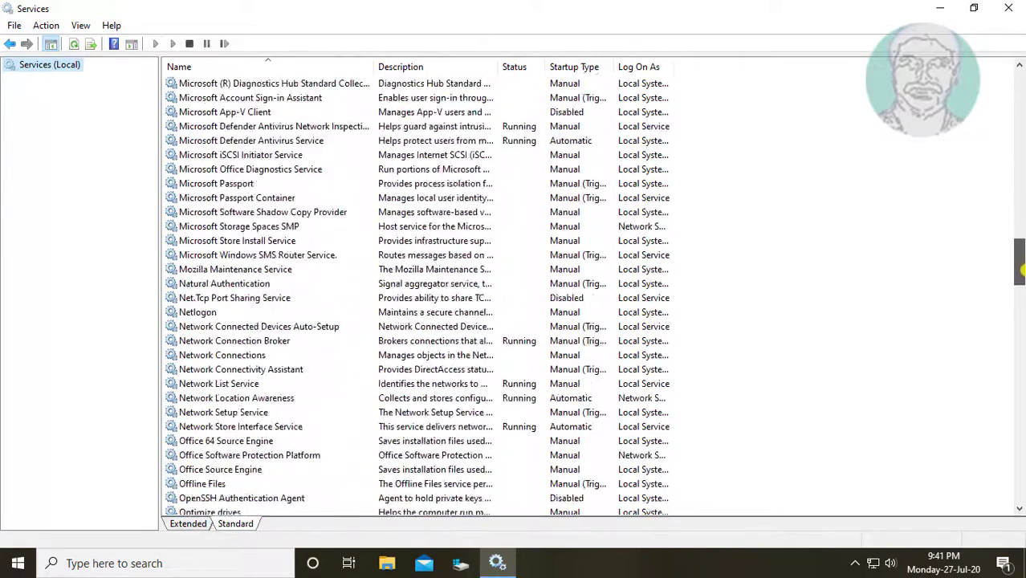
pyautogui.scroll(-3)
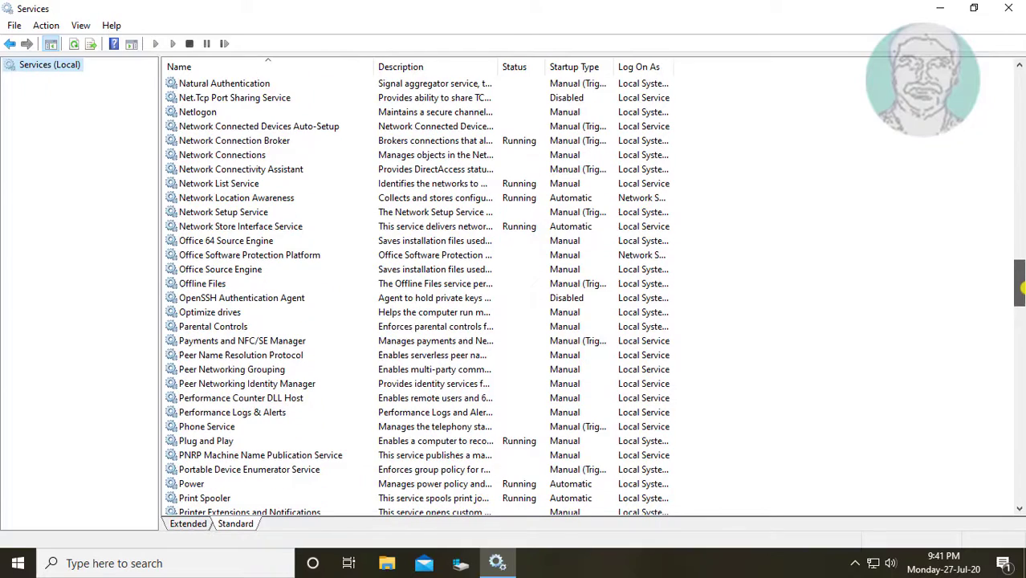
pyautogui.scroll(-3)
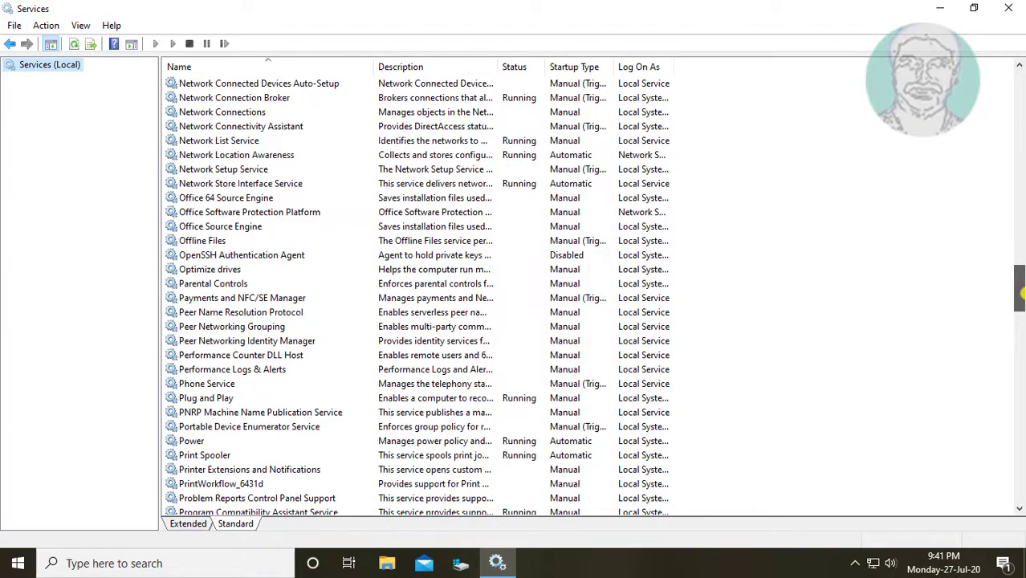
pyautogui.scroll(-3)
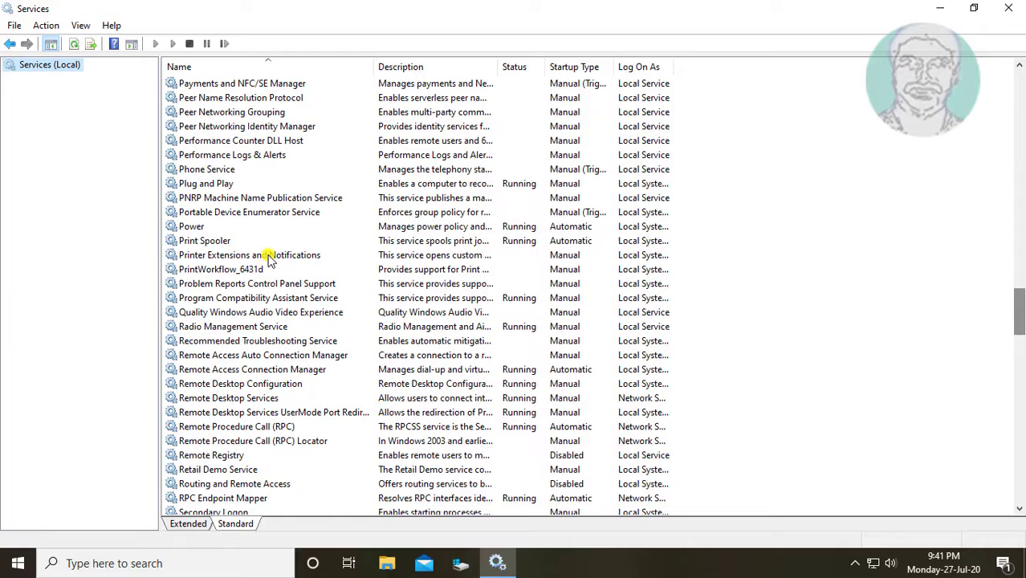
pyautogui.click(205, 241)
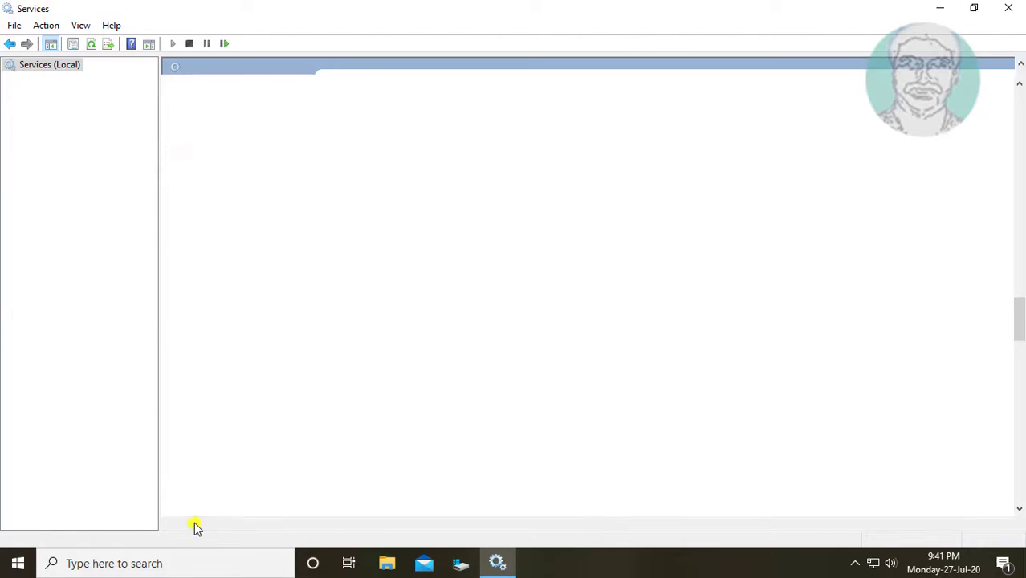
# Restart the Print Spooler service from the Extended view
pyautogui.click(363, 258)
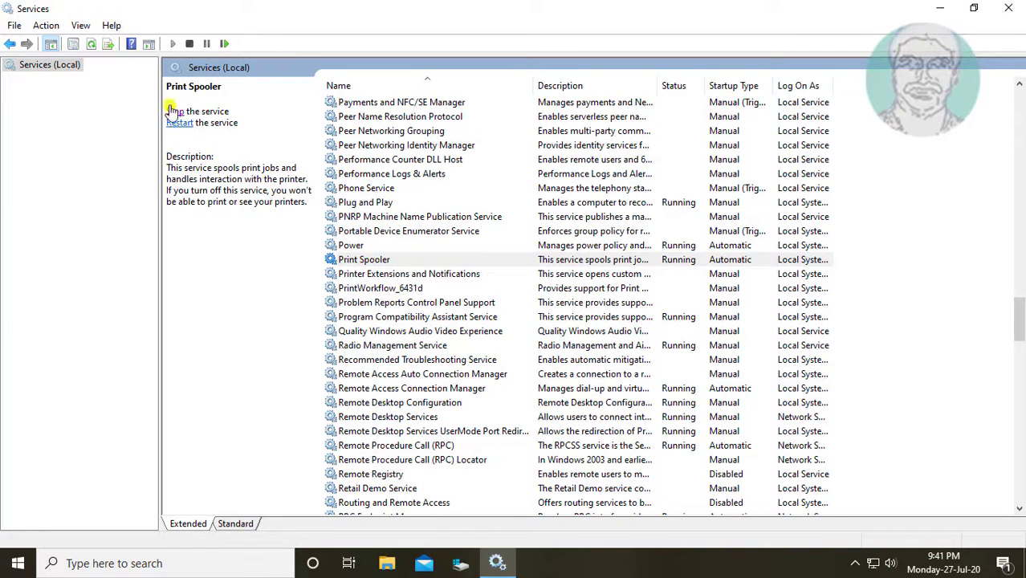
pyautogui.click(175, 112)
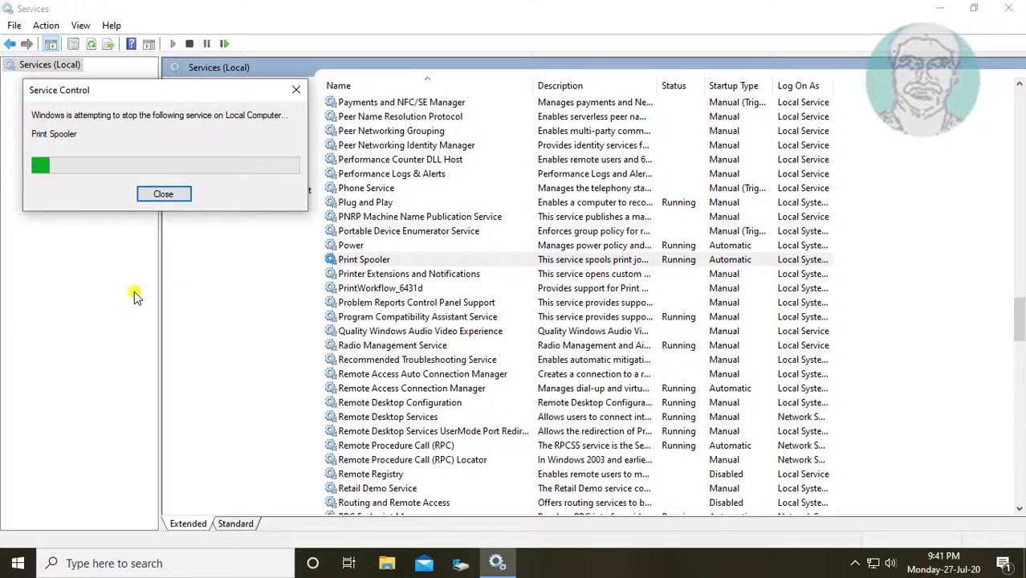
pyautogui.click(163, 194)
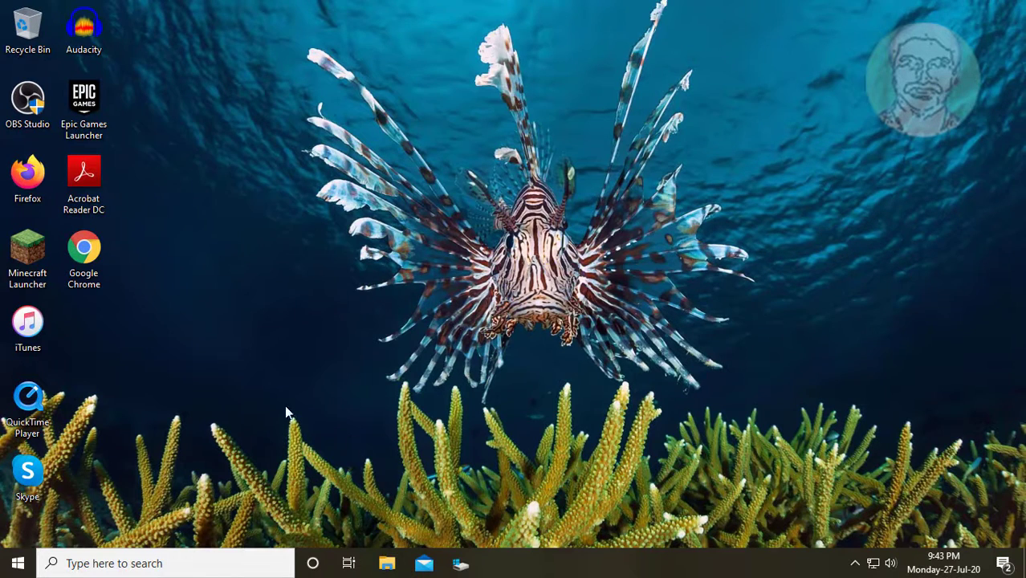
# Restart the PC from the Start menu's power options
pyautogui.click(18, 563)
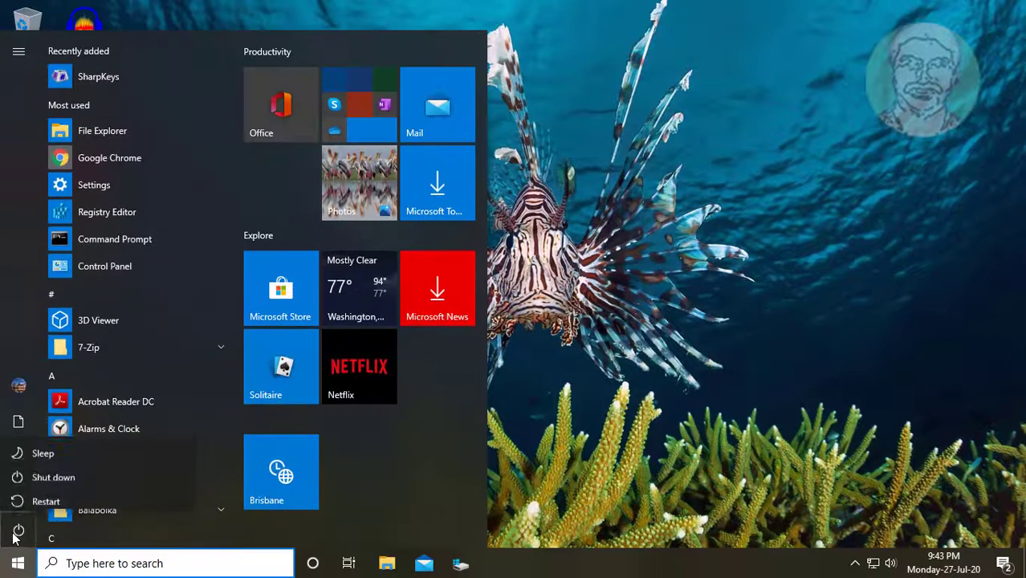
pyautogui.click(46, 501)
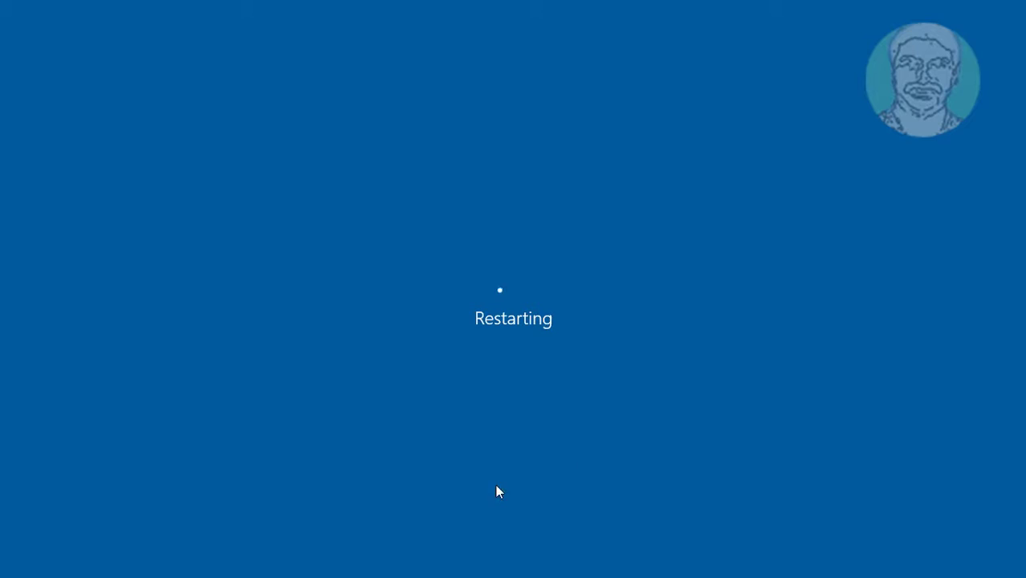